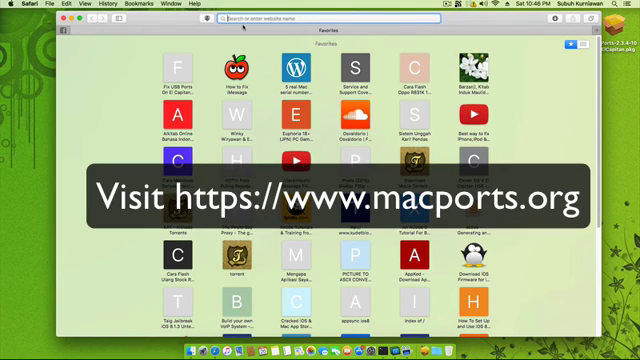
# Go to macports.org in Safari to reach the MacPorts download and installation page
pyautogui.write('macports.org')
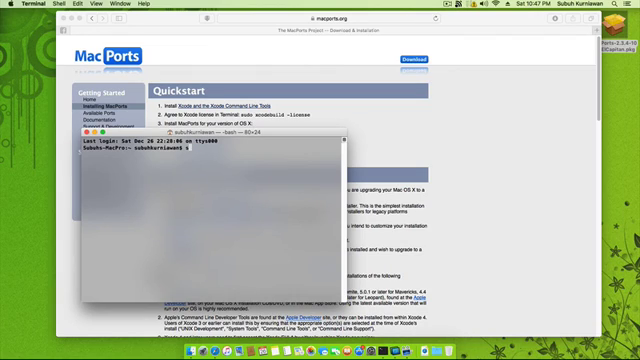
# Run 'sudo port install nmap' at the bash prompt, reaching the password prompt
pyautogui.write('sudo')
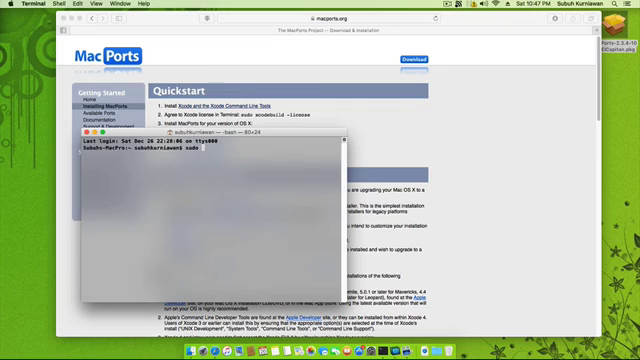
pyautogui.write('port')
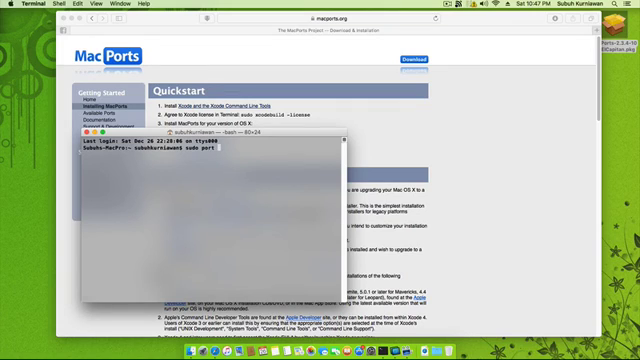
pyautogui.write('install')
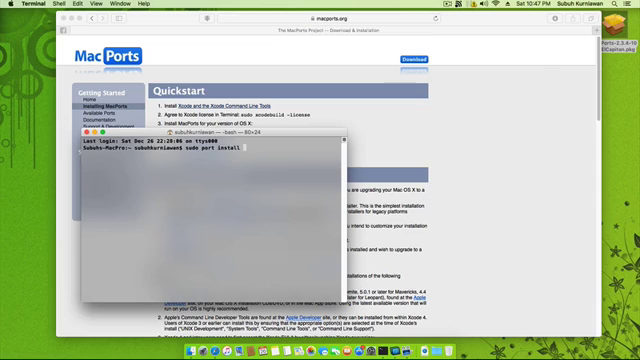
pyautogui.write('mo')
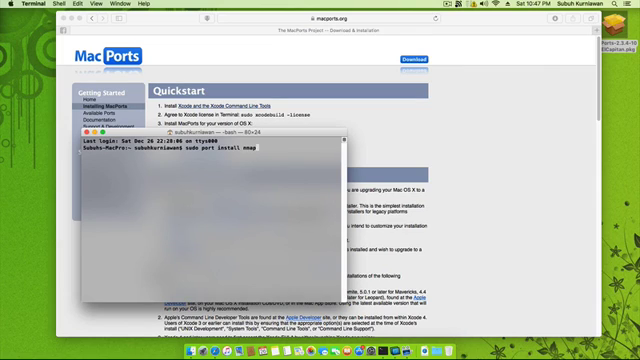
pyautogui.press('Return')
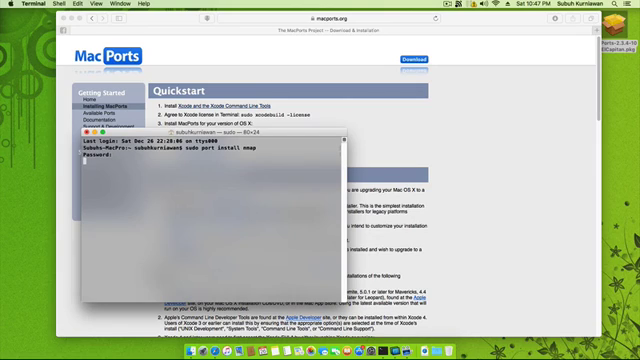
# Submit the administrator password so MacPorts begins fetching nmap's dependencies
pyautogui.press('Return')
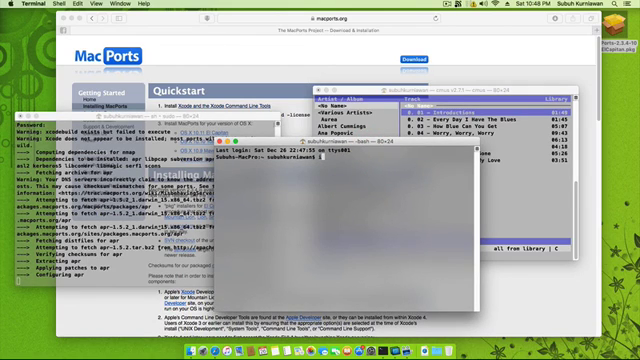
# Enter irssi in a new Terminal window while the nmap build continues
pyautogui.write('irssi')
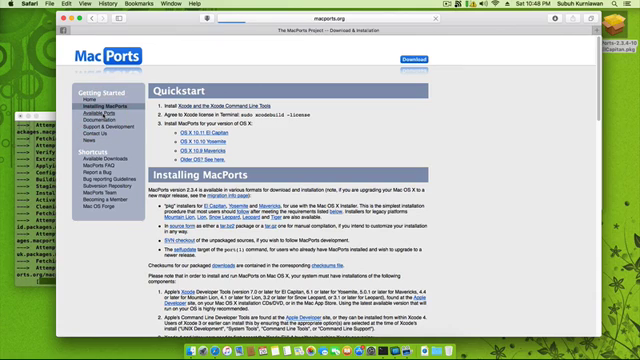
# Show the Available Ports page and set its port search to 'Search by' Category
pyautogui.click(94, 101)
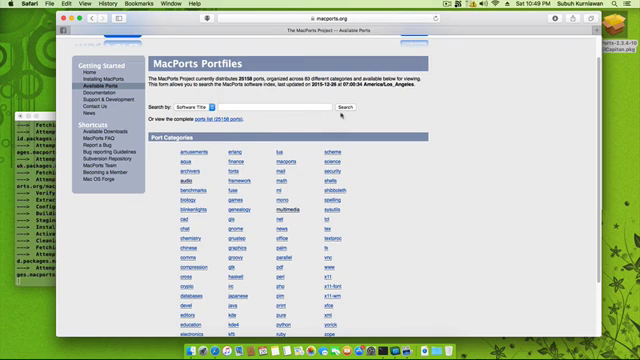
pyautogui.click(205, 107)
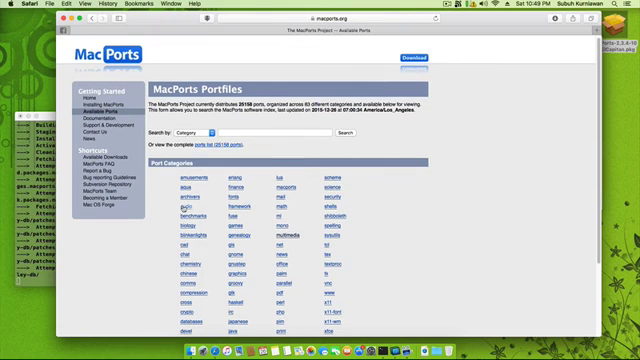
pyautogui.scroll(-3)
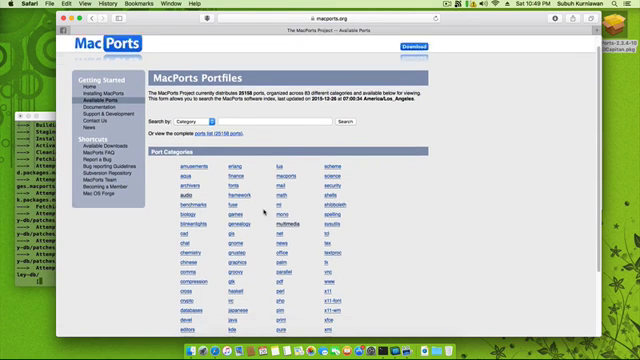